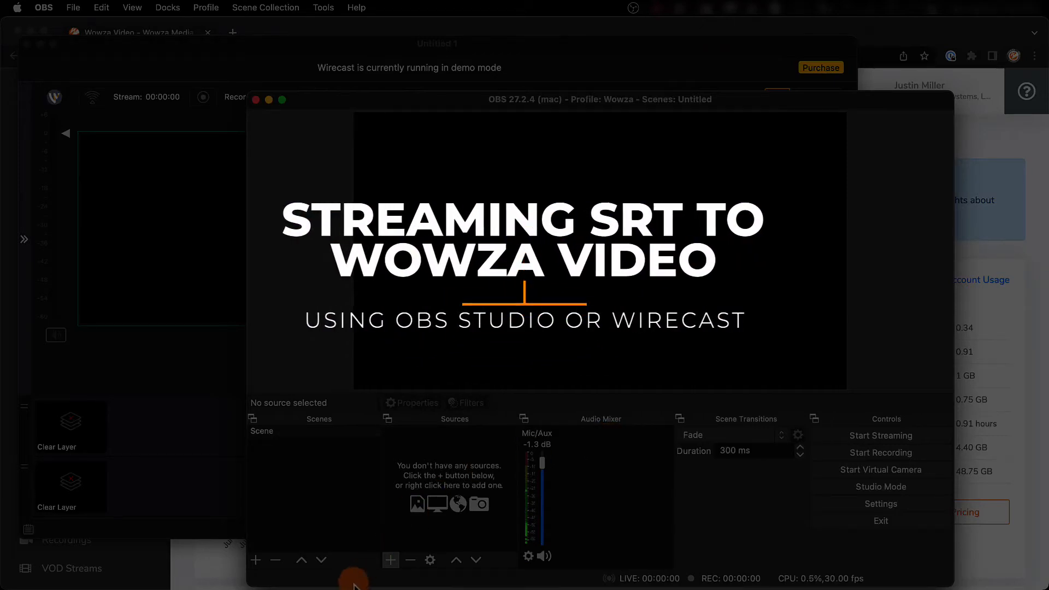
Add an OBS video capture source using the FaceTime HD Camera with a resolution preset.
left_click(390, 560)
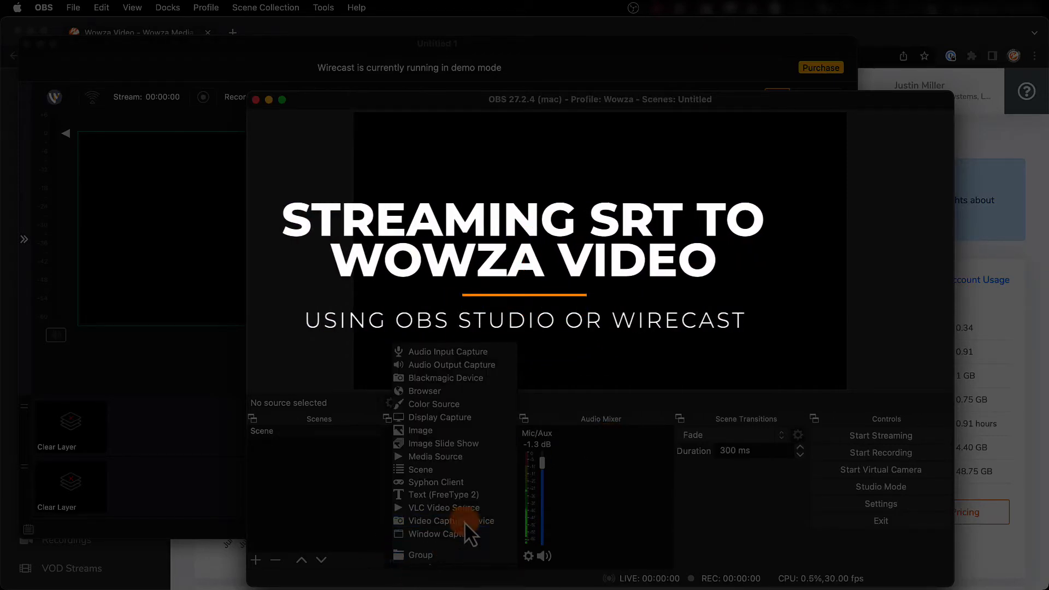
left_click(451, 521)
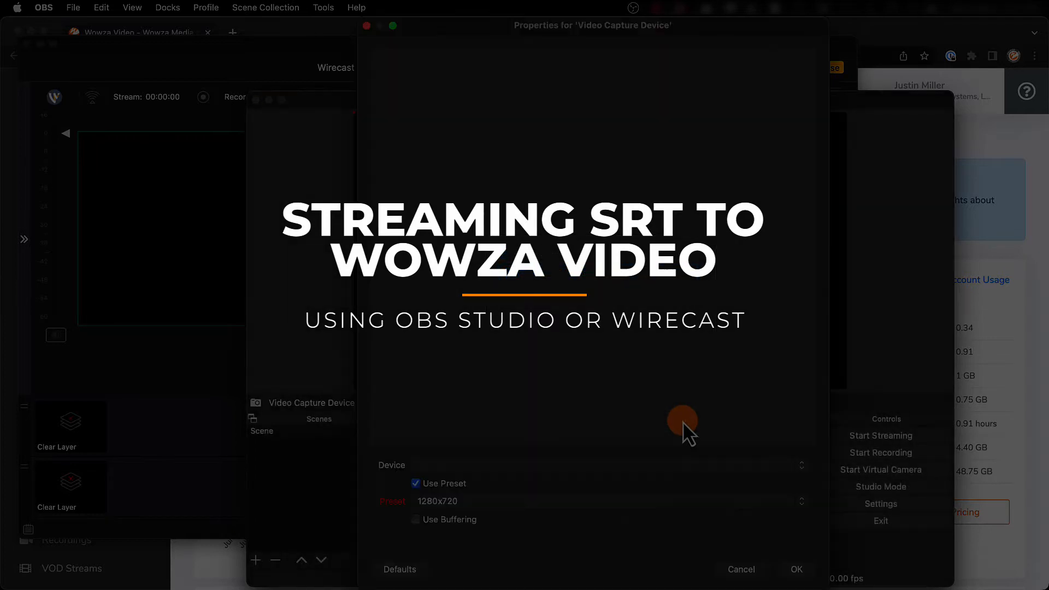
left_click(563, 465)
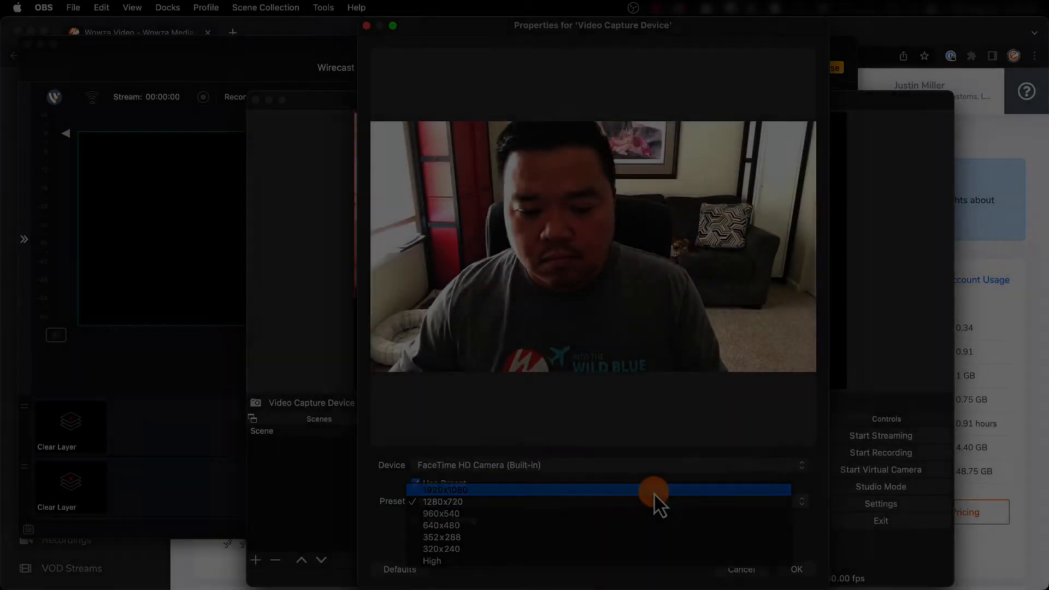
left_click(796, 570)
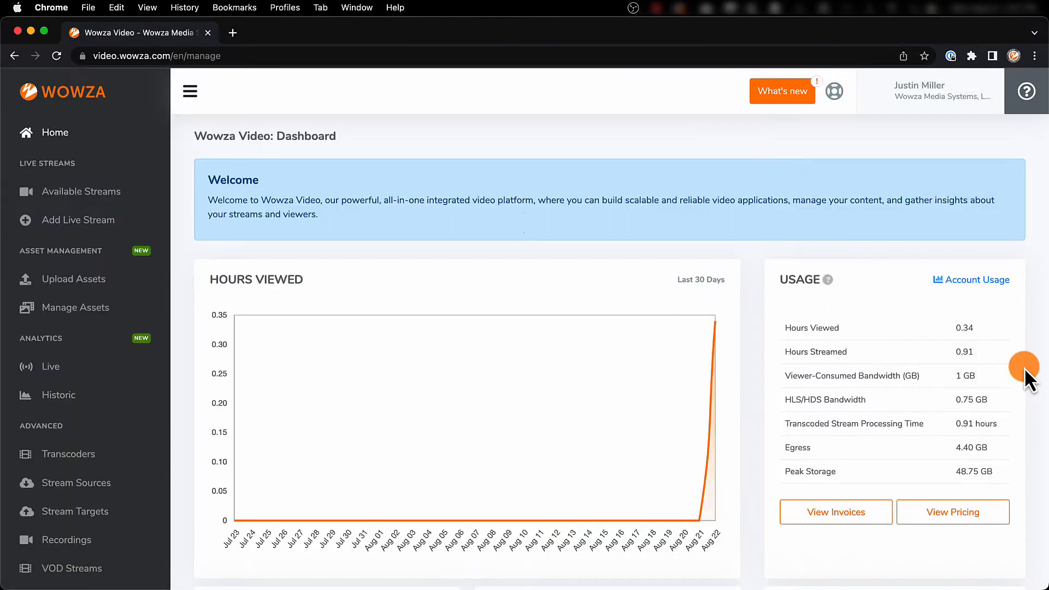
mouse_move(81, 212)
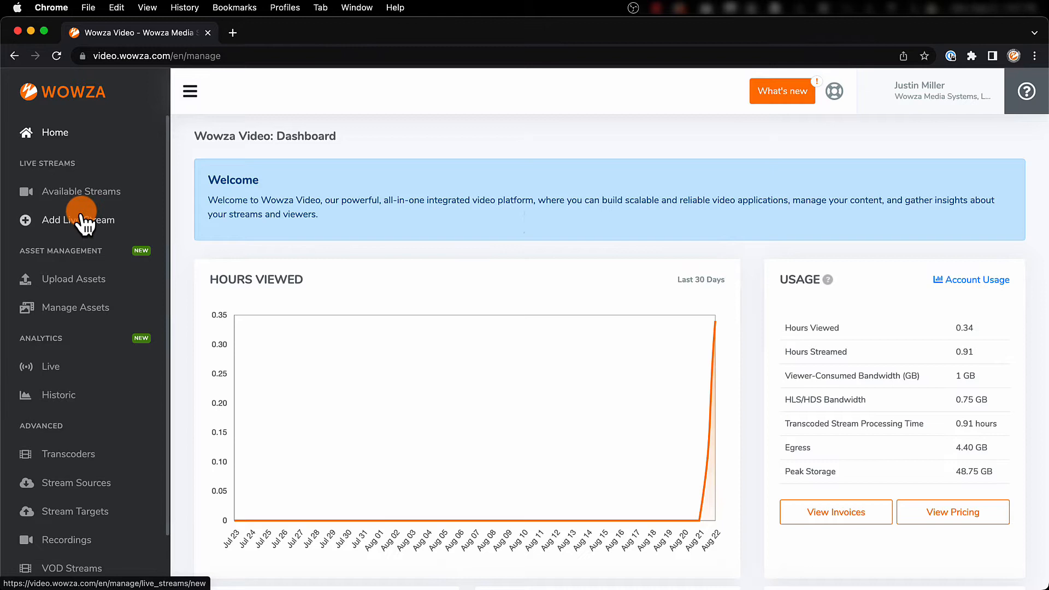
Add a new live stream named 'Blue Yonder' and advance to the video source step.
left_click(77, 220)
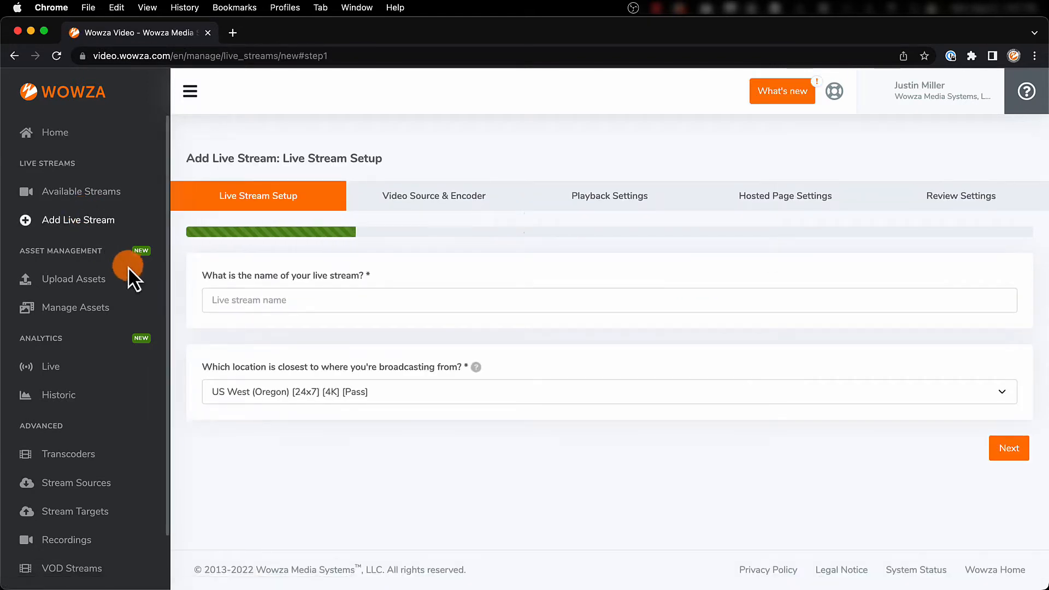
type("Blue Yonder")
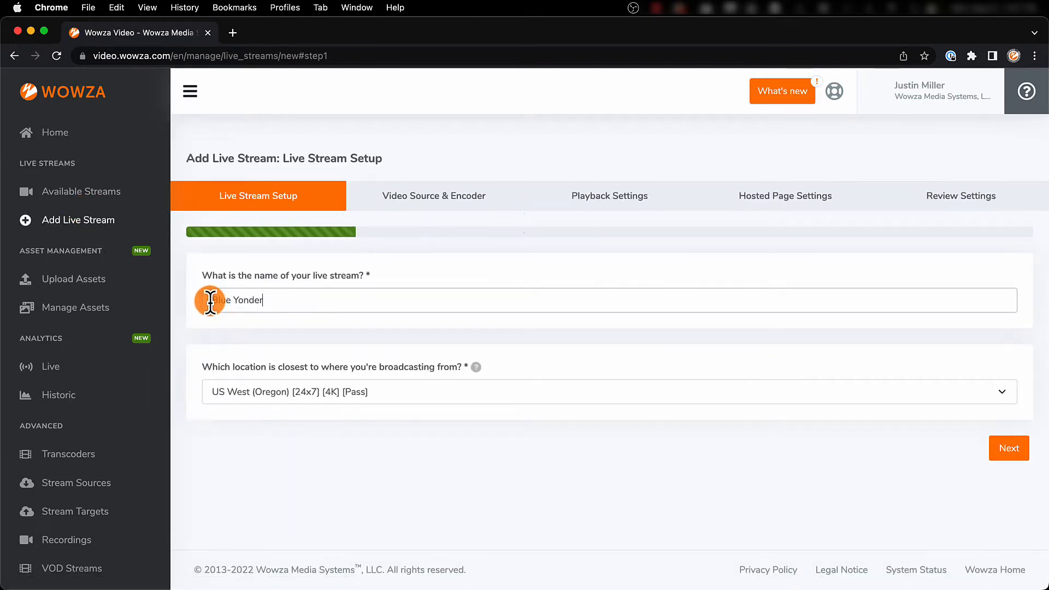
left_click(607, 396)
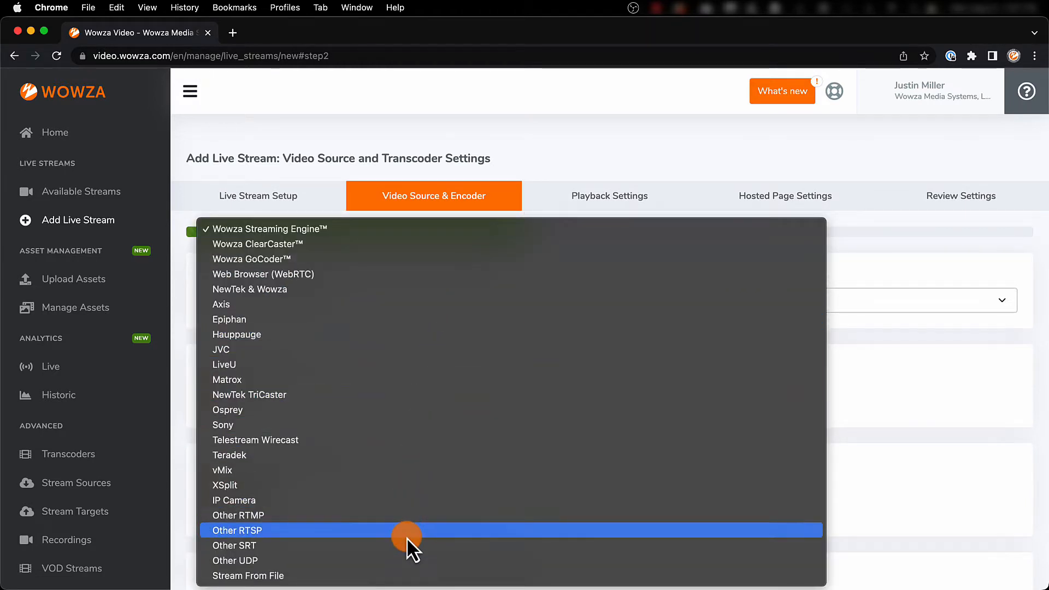
mouse_move(407, 540)
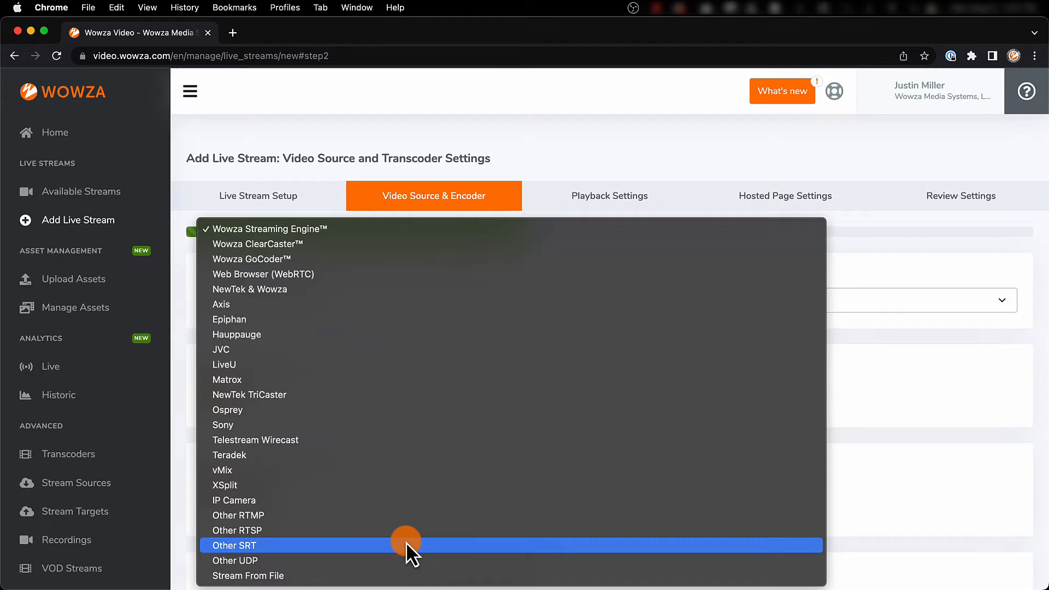
Choose Other SRT as the encoder and 1920x1080 as the stream size.
left_click(234, 546)
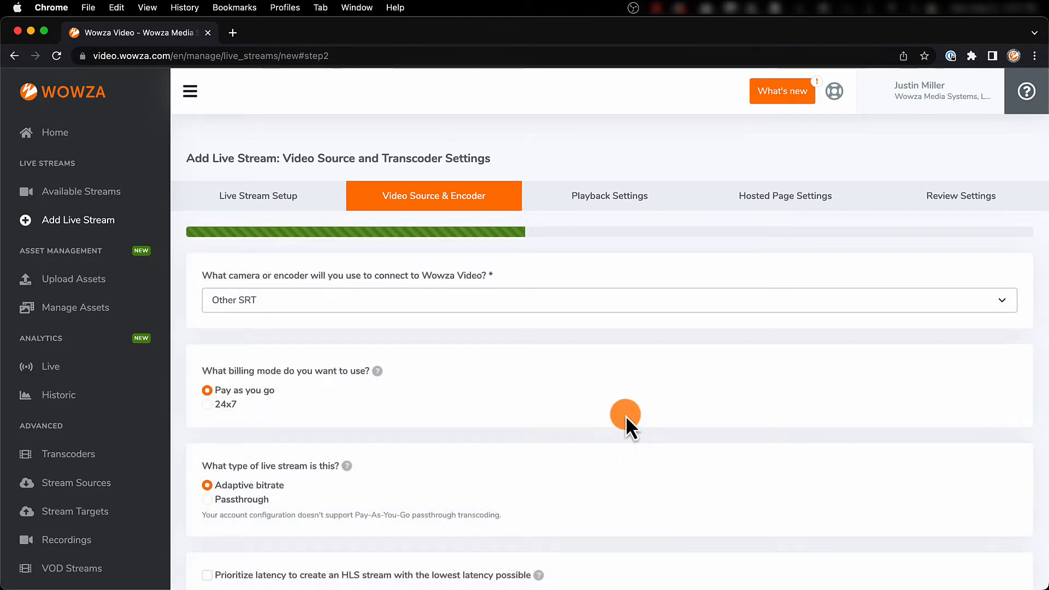
scroll("down", 3)
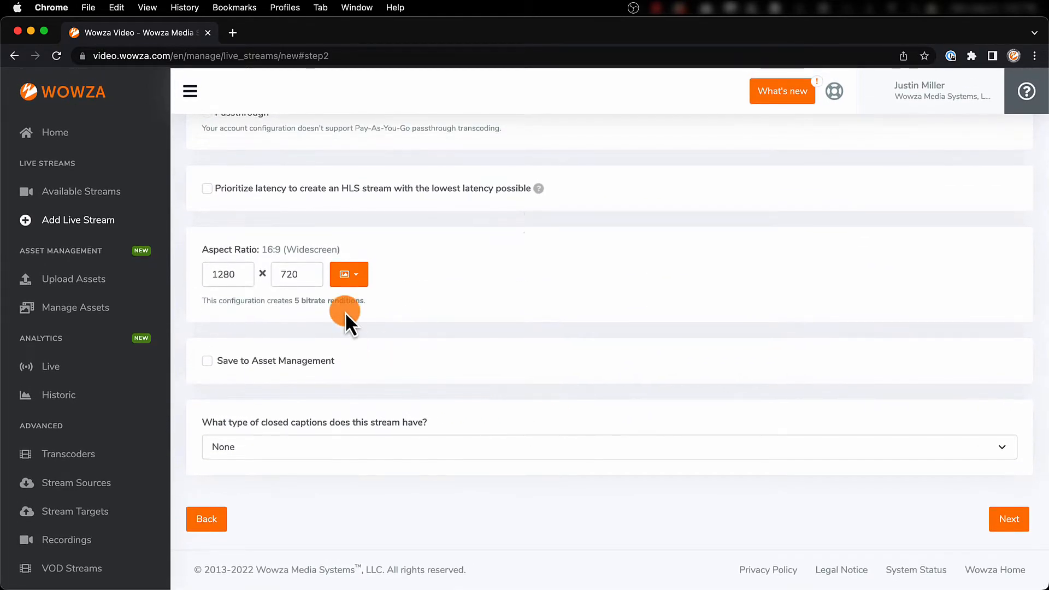
left_click(357, 274)
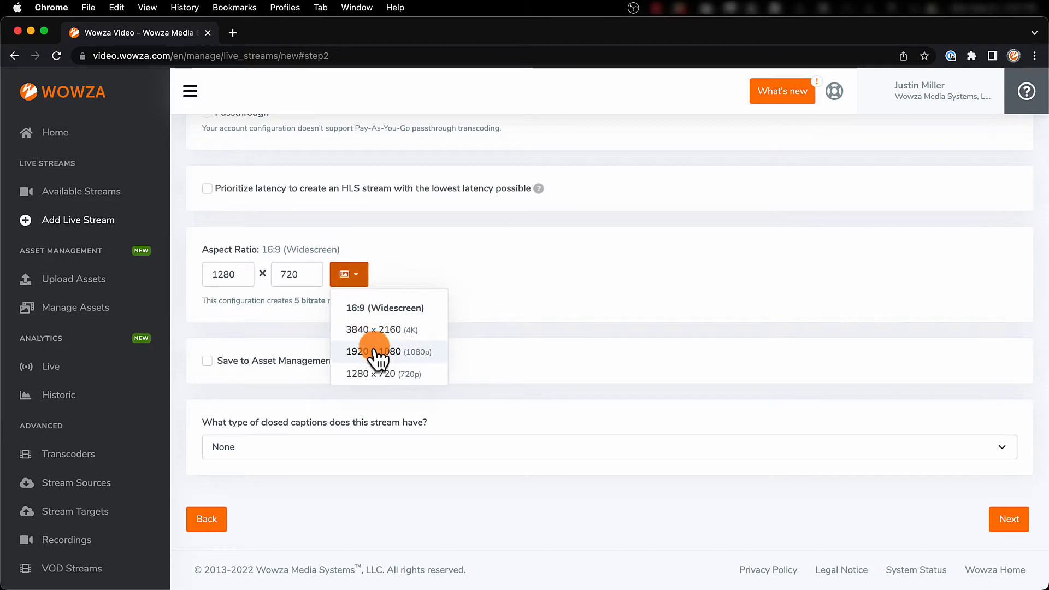
left_click(381, 351)
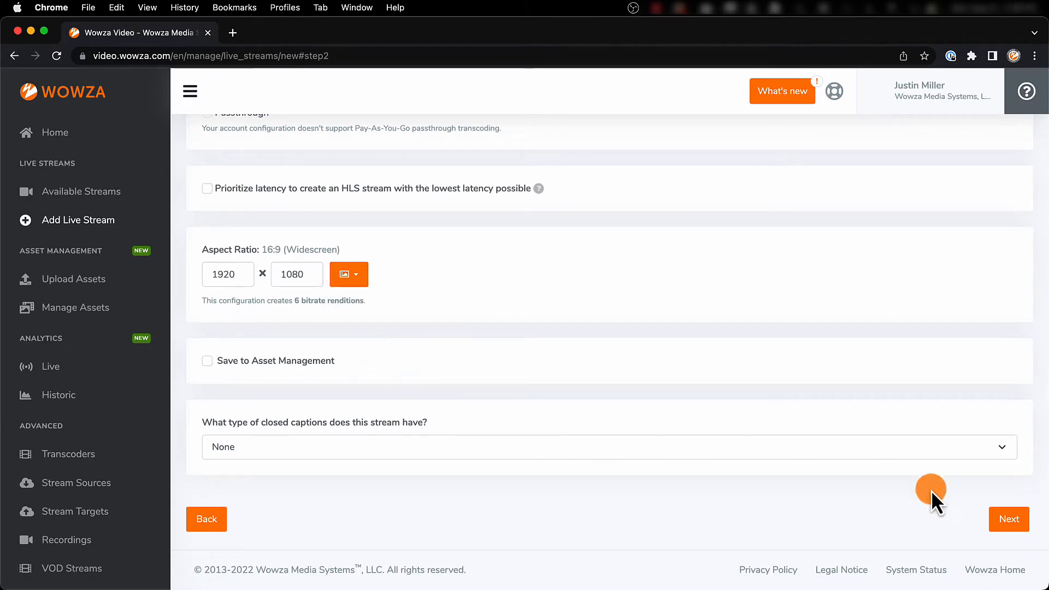
Step through playback, hosted page and review settings, then finish creating the stream.
left_click(1009, 519)
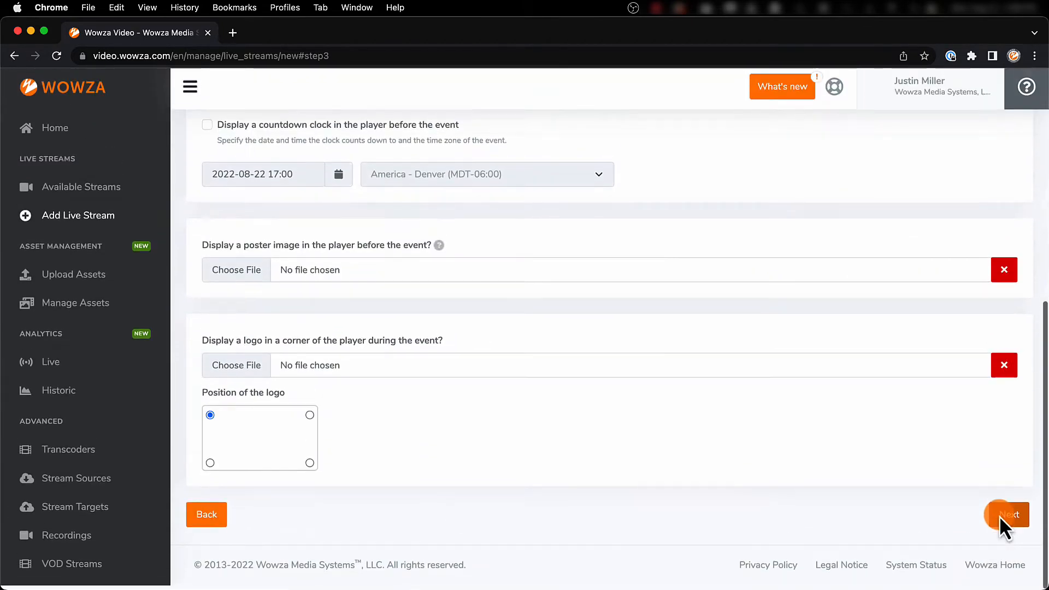
left_click(1009, 528)
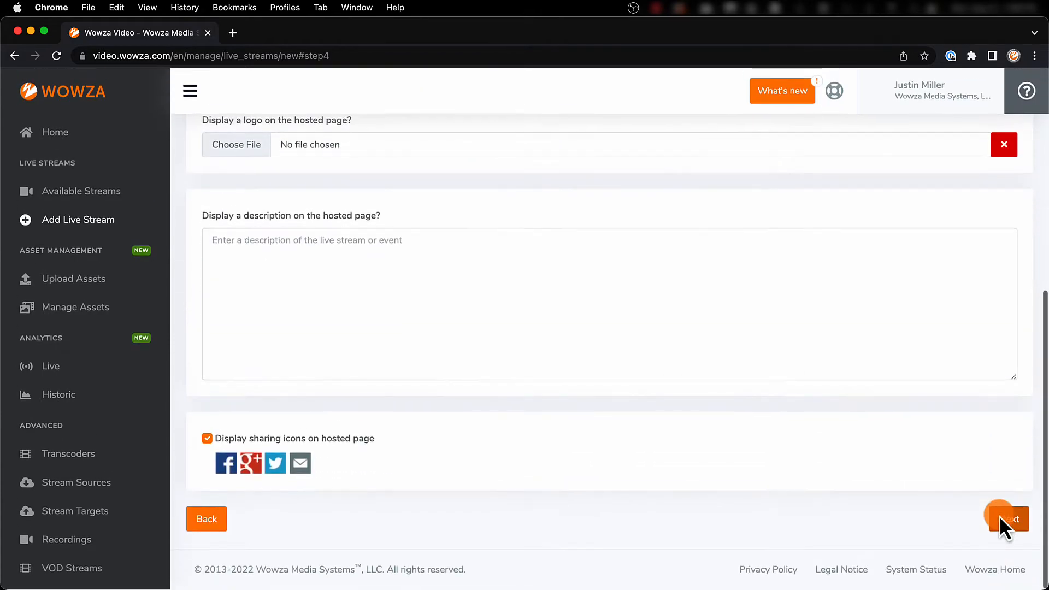
left_click(1009, 520)
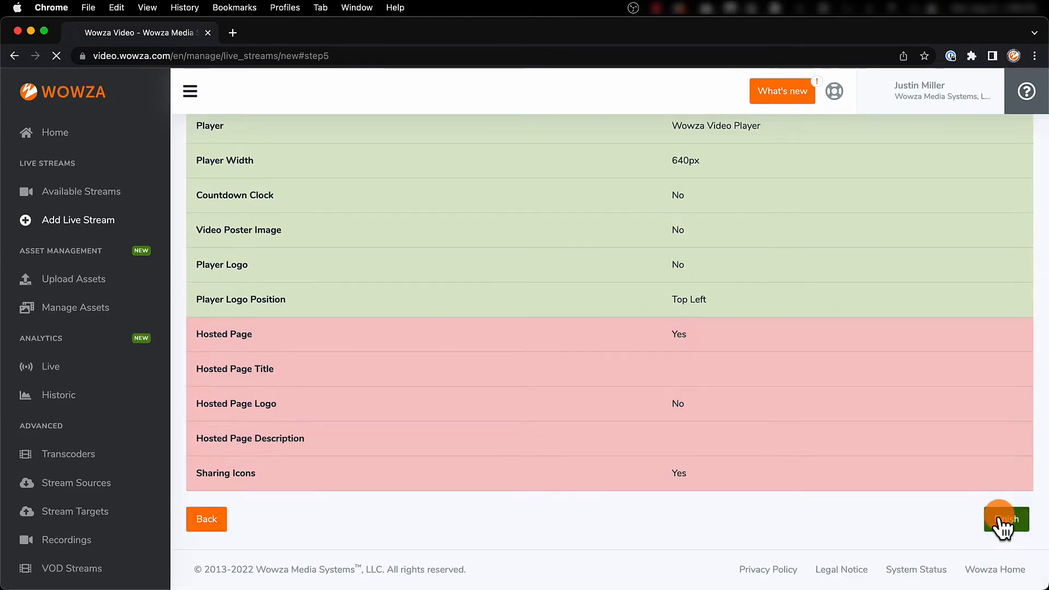
left_click(1004, 520)
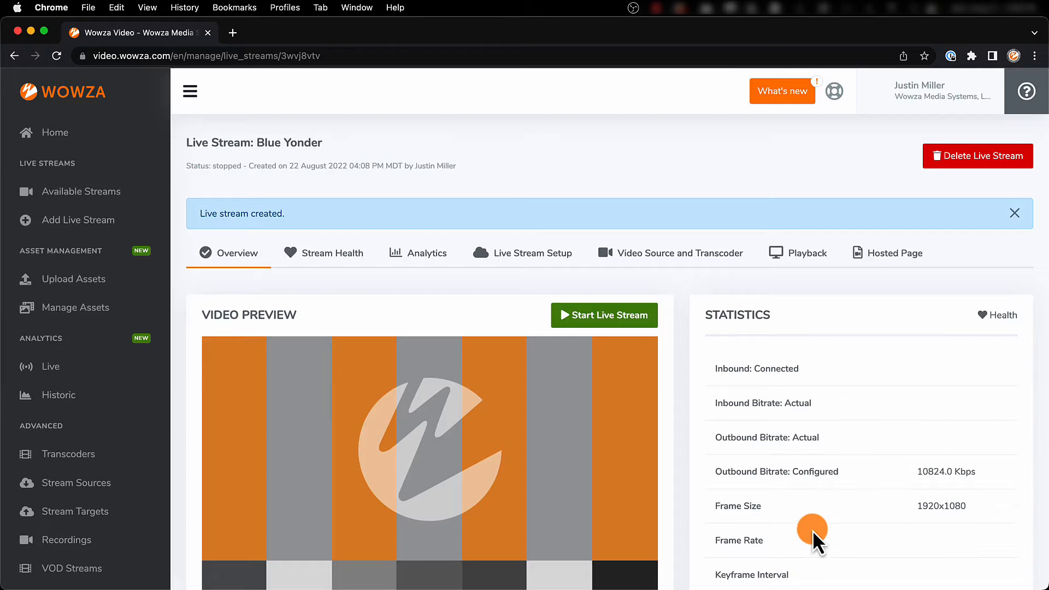
Start the Blue Yonder stream, confirm the charges prompt, and reveal the SRT server and port.
left_click(605, 316)
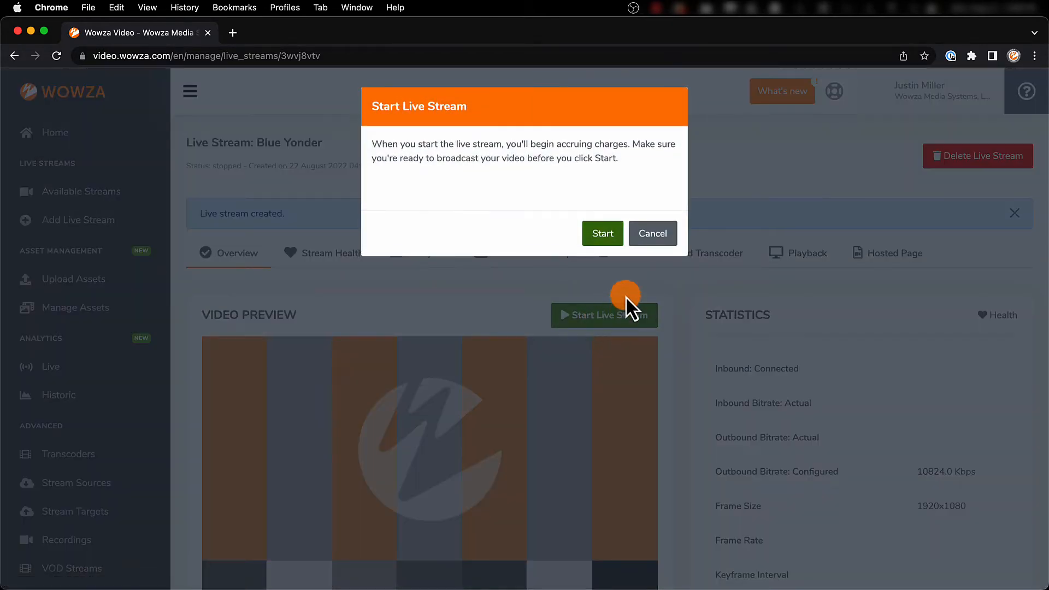
left_click(603, 233)
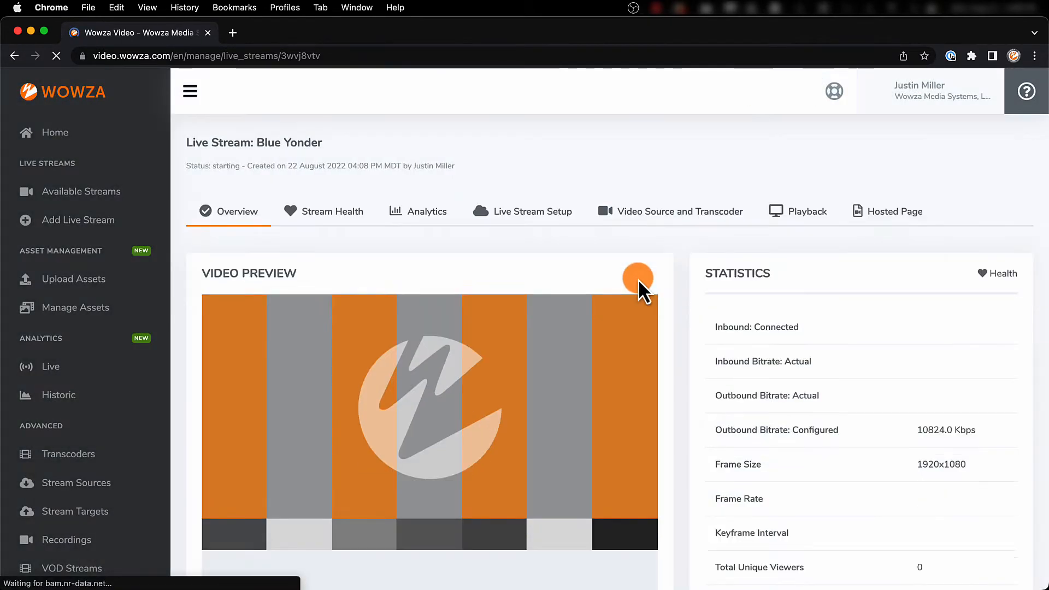
left_click(638, 280)
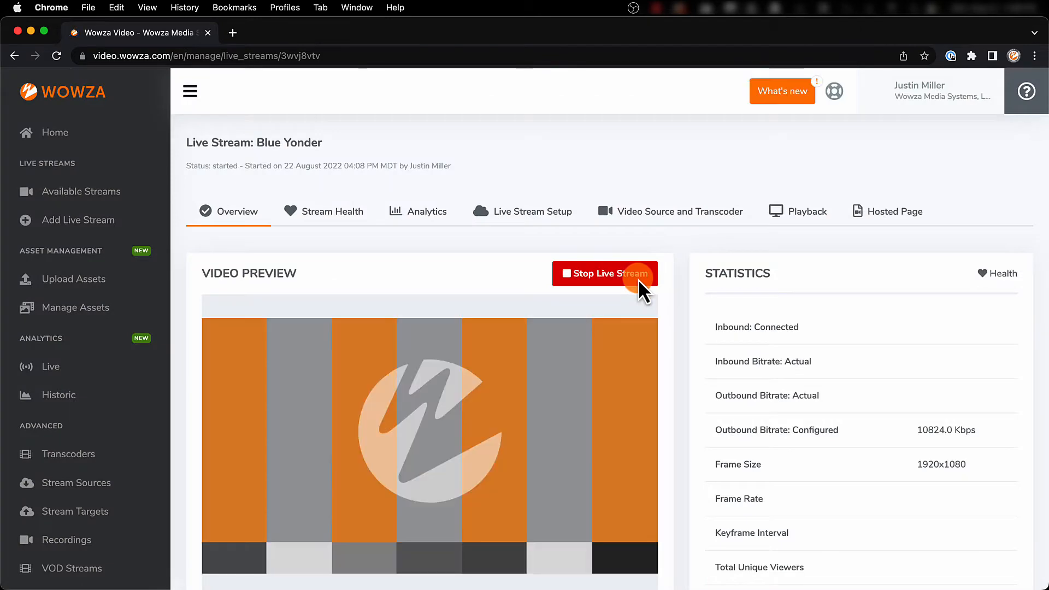
scroll("down", 3)
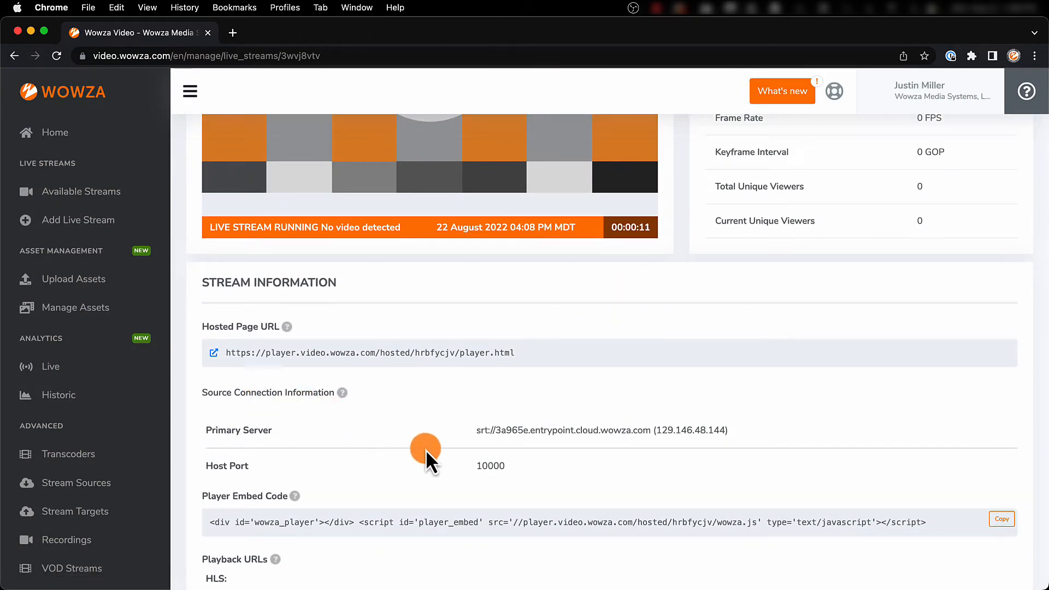
left_click_drag(475, 430, 646, 430)
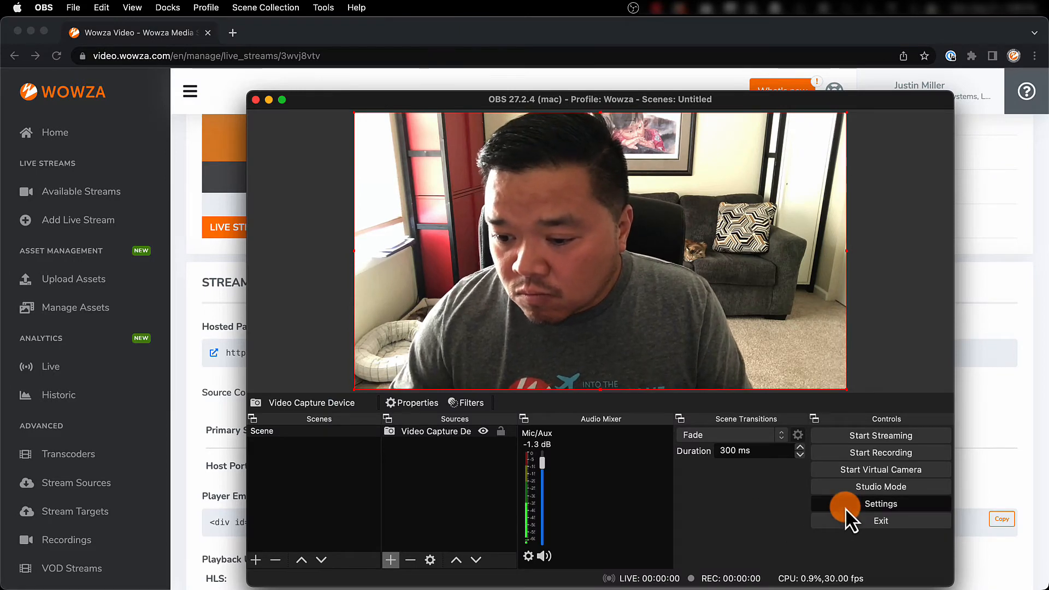
Set OBS's stream service to Custom, targeting the Wowza SRT server on port 10000.
left_click(881, 504)
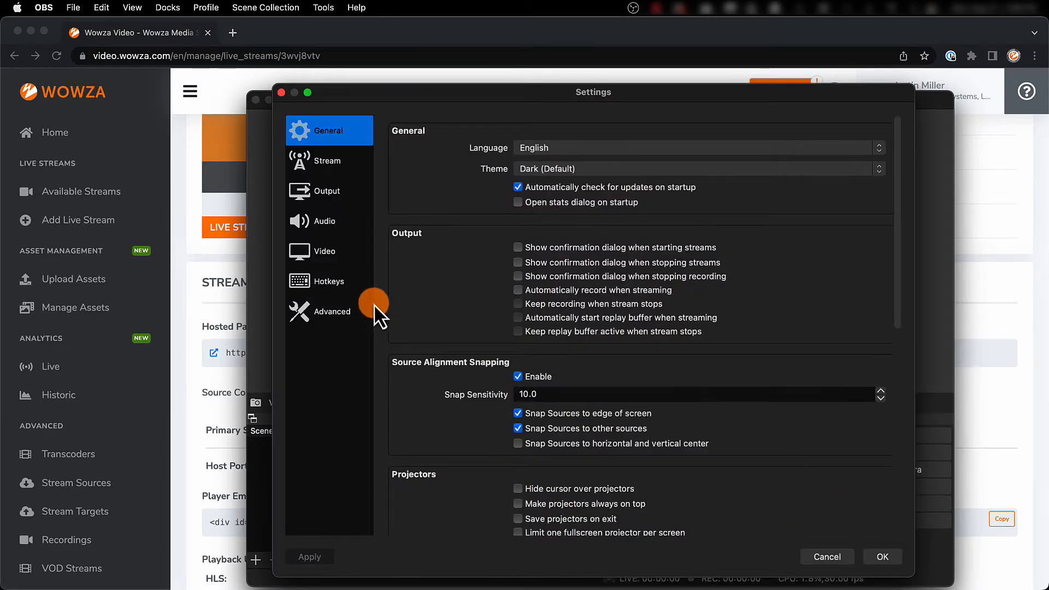
left_click(327, 161)
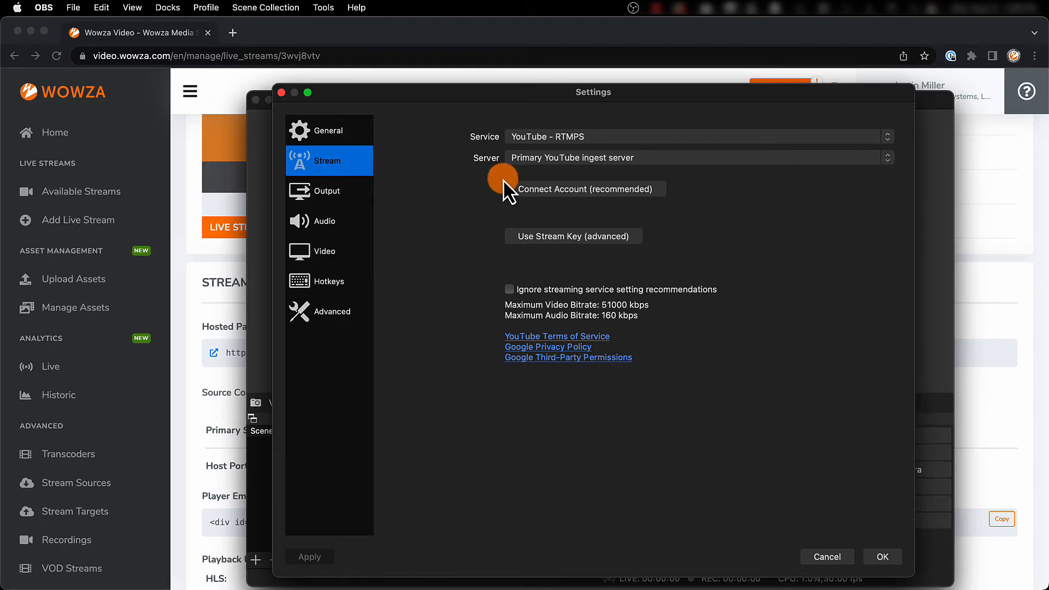
left_click(696, 136)
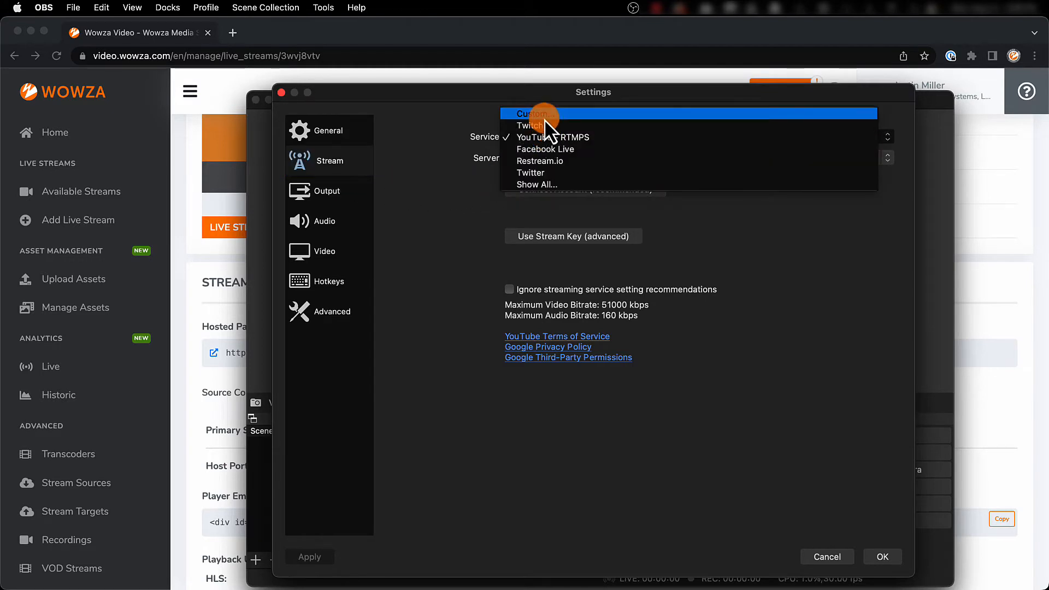
left_click(531, 114)
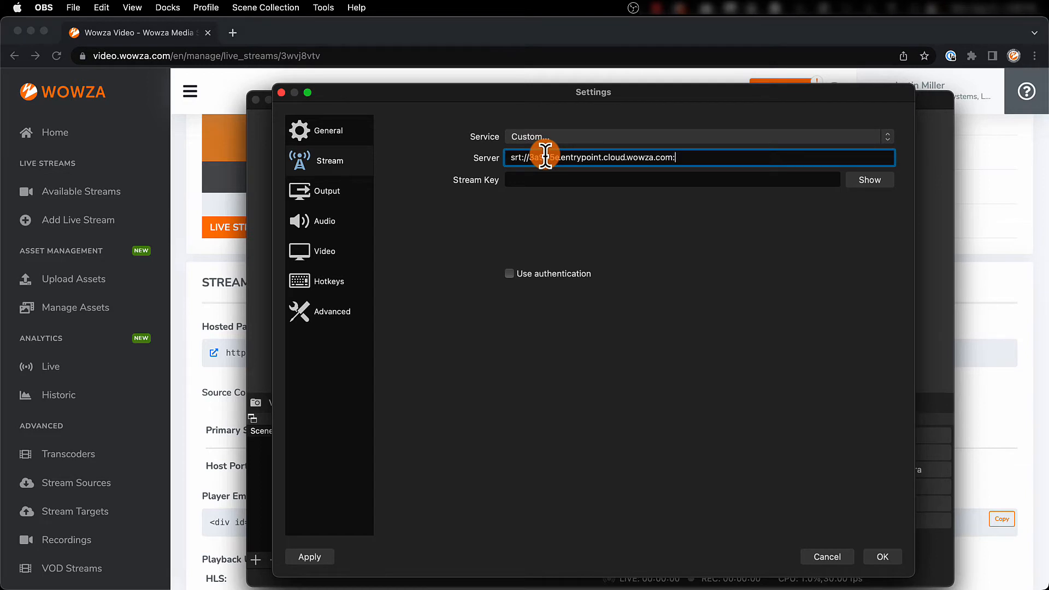
type("10000")
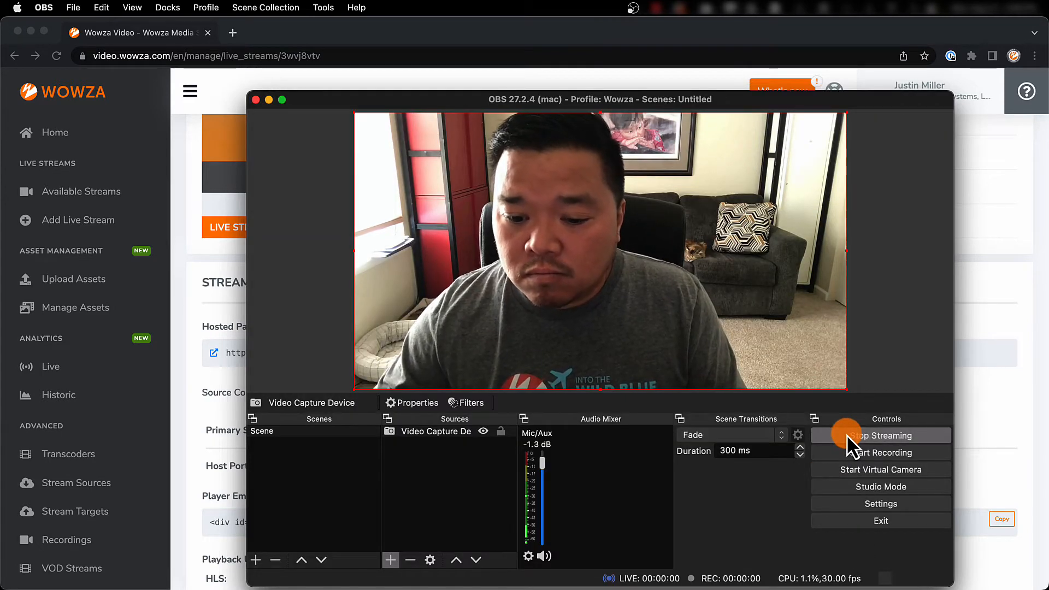
Start OBS streaming and confirm Wowza shows an inbound 1920x1080, 30 FPS camera feed.
left_click(880, 436)
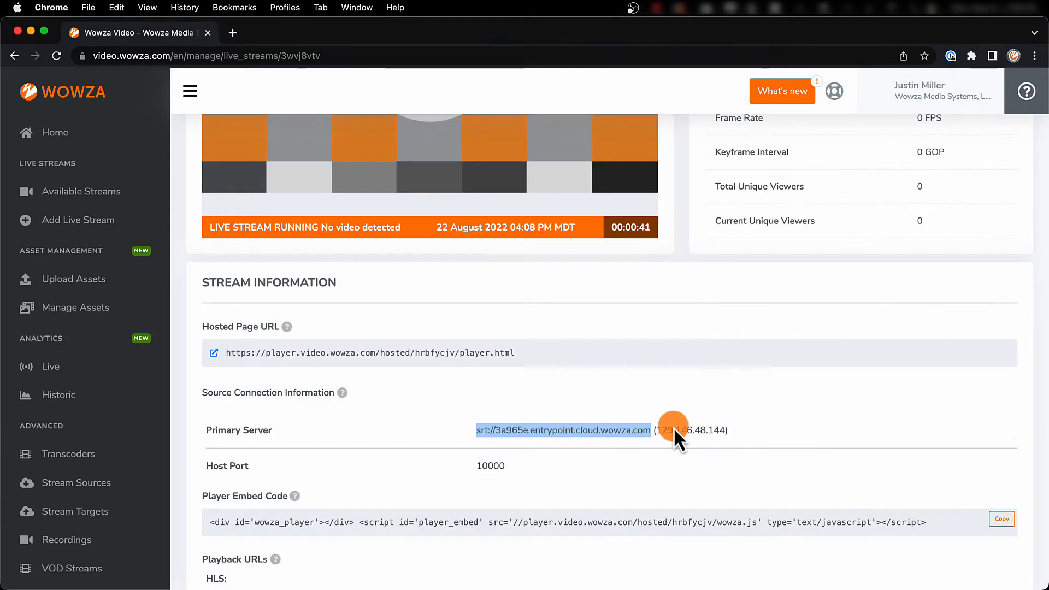
scroll("up", 3)
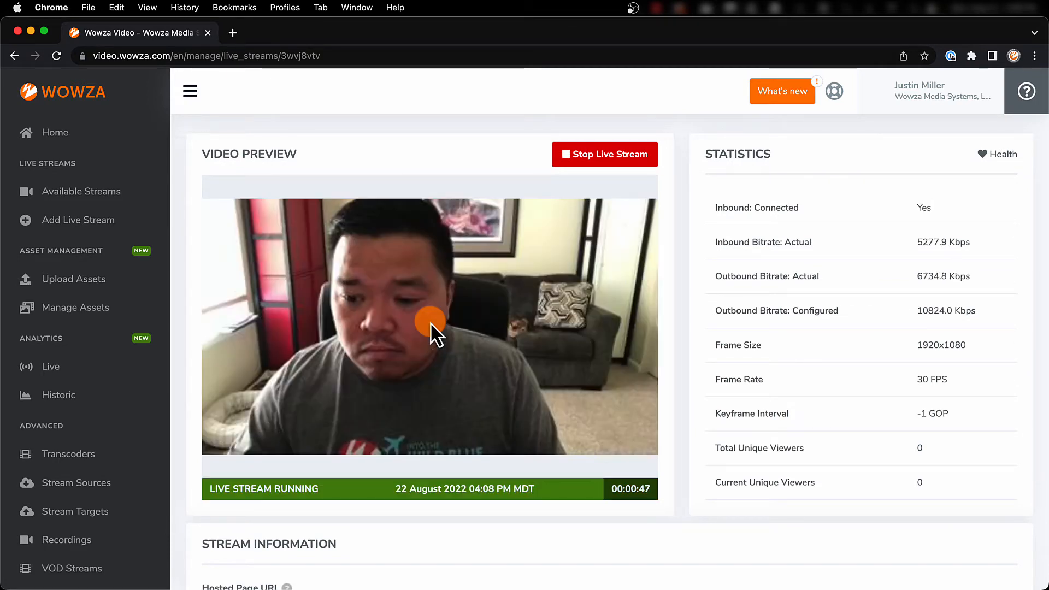
mouse_move(458, 373)
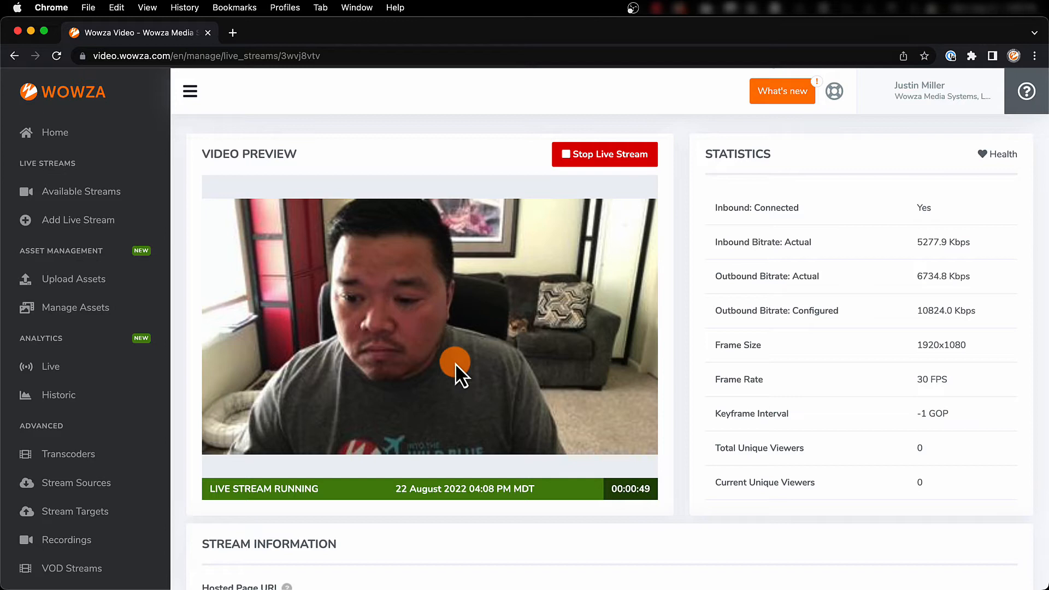
scroll("down", 3)
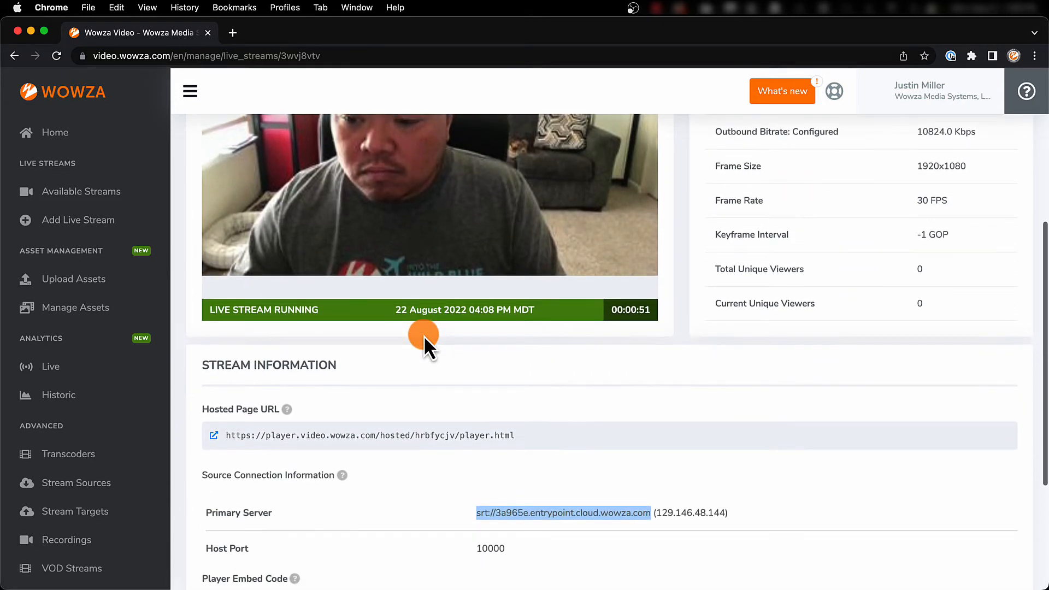
mouse_move(214, 435)
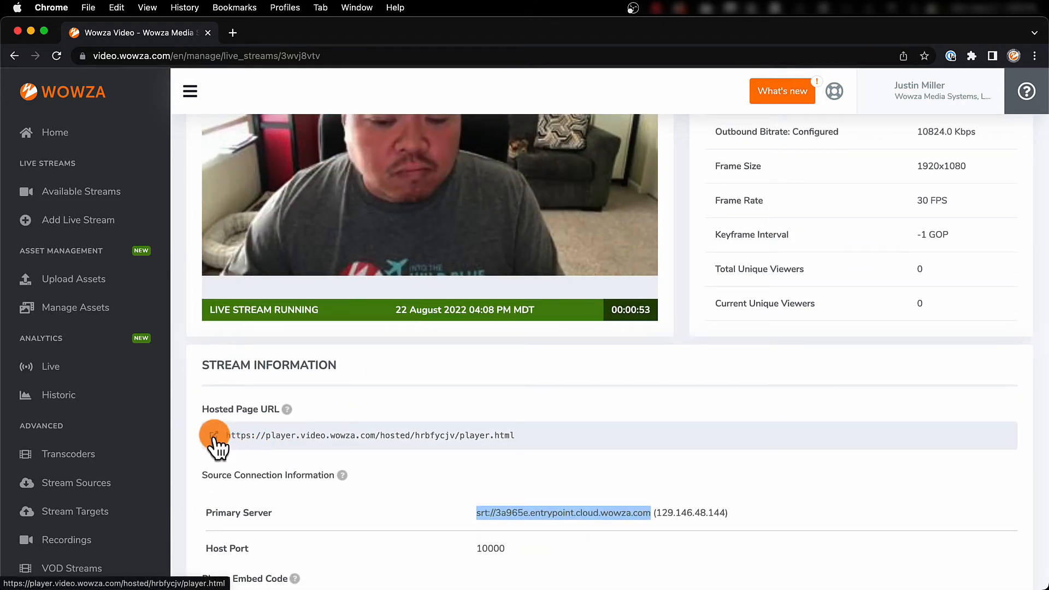
mouse_move(215, 436)
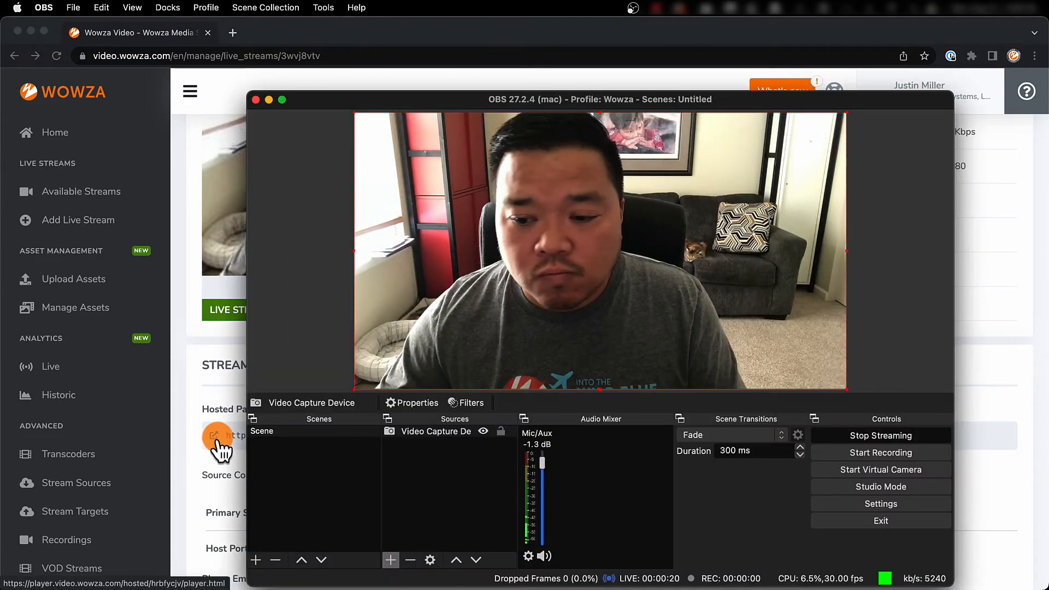
left_click(881, 435)
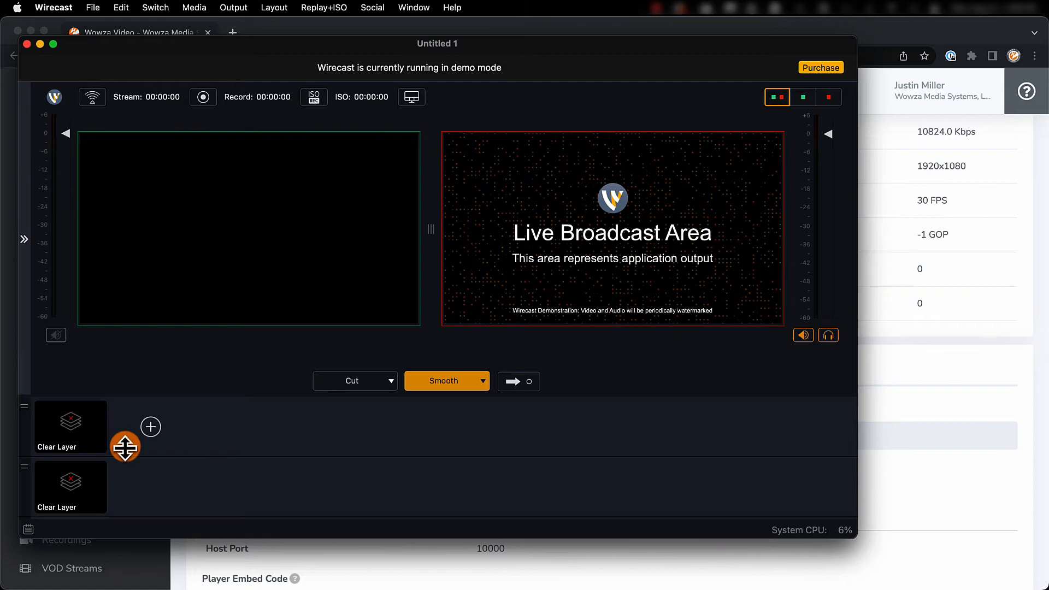
Add a FaceTime HD Camera shot to the Wirecast layer and take it live.
left_click(151, 427)
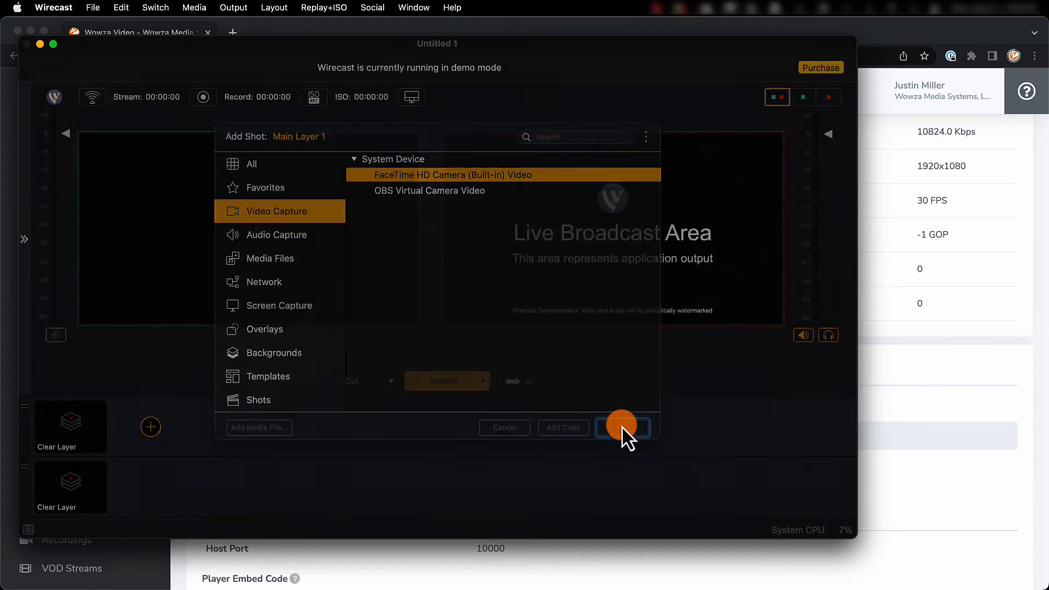
left_click(623, 428)
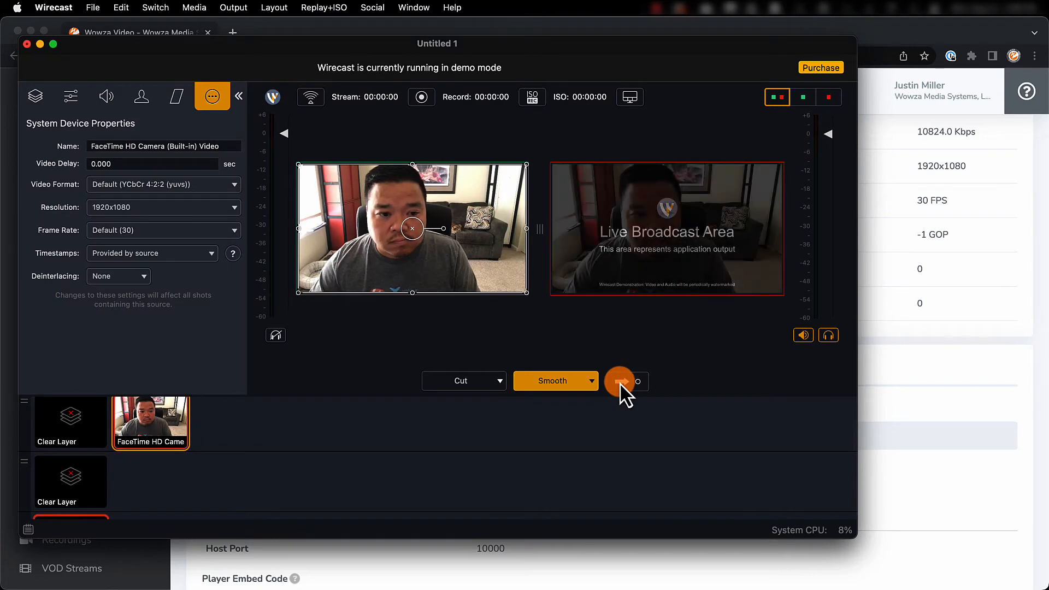
left_click(621, 381)
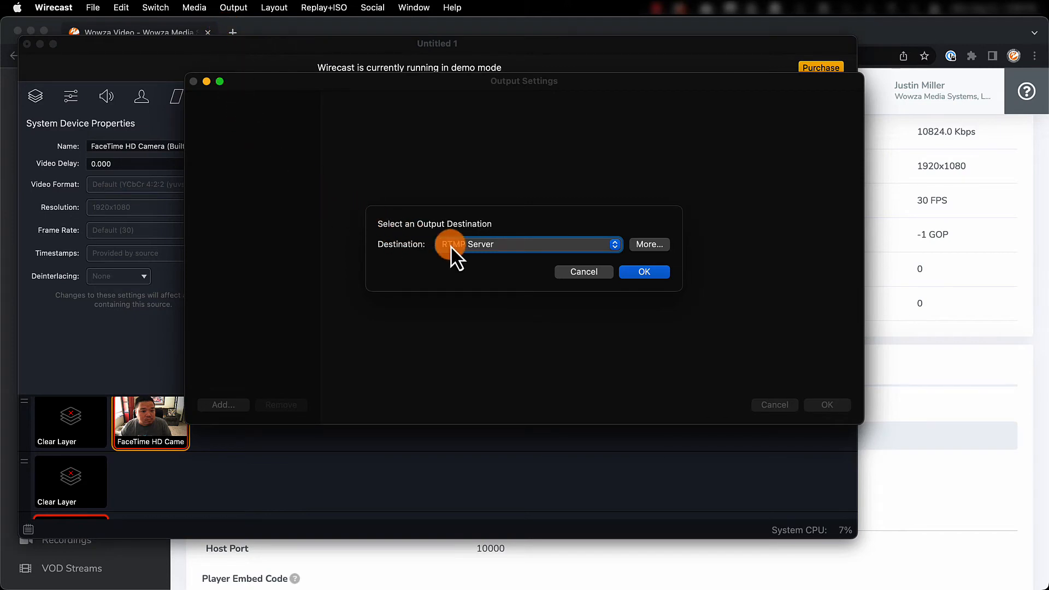
Set Wirecast's output destination to SRT with the 1080p30 (4Mbps) encoding preset.
left_click(530, 244)
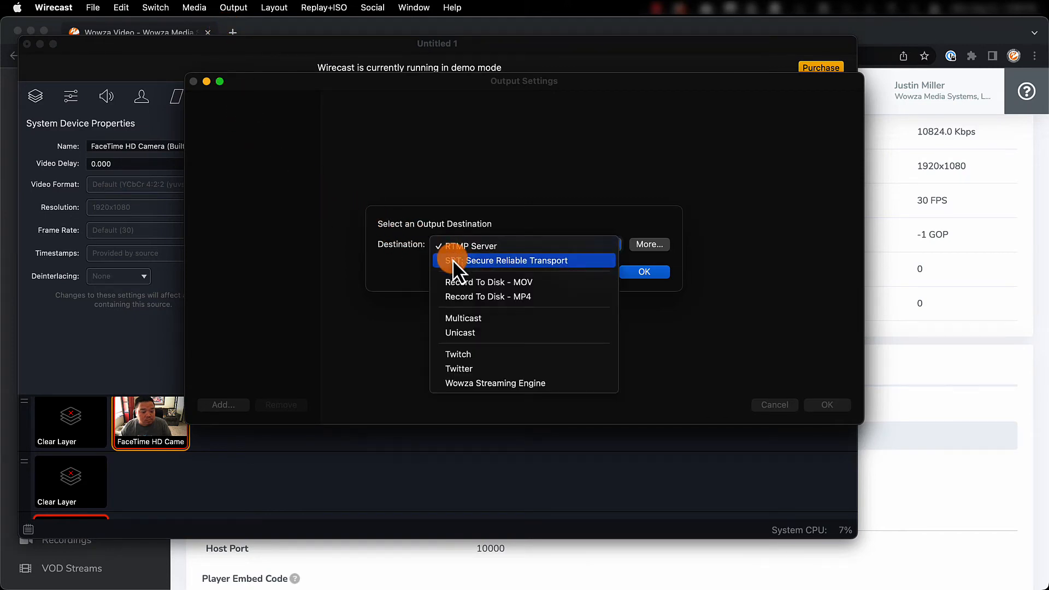
left_click(517, 261)
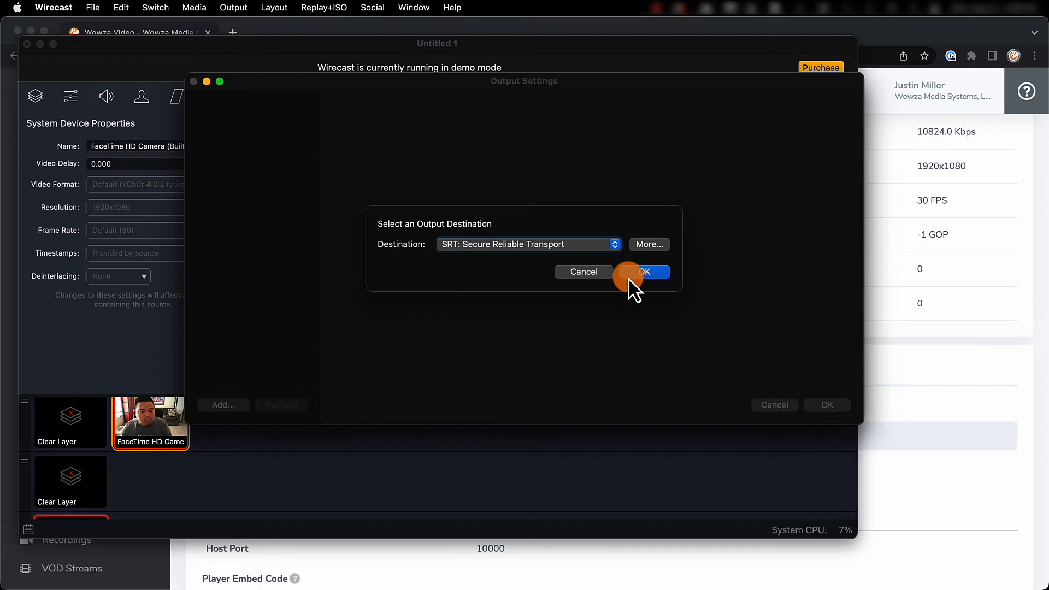
left_click(643, 271)
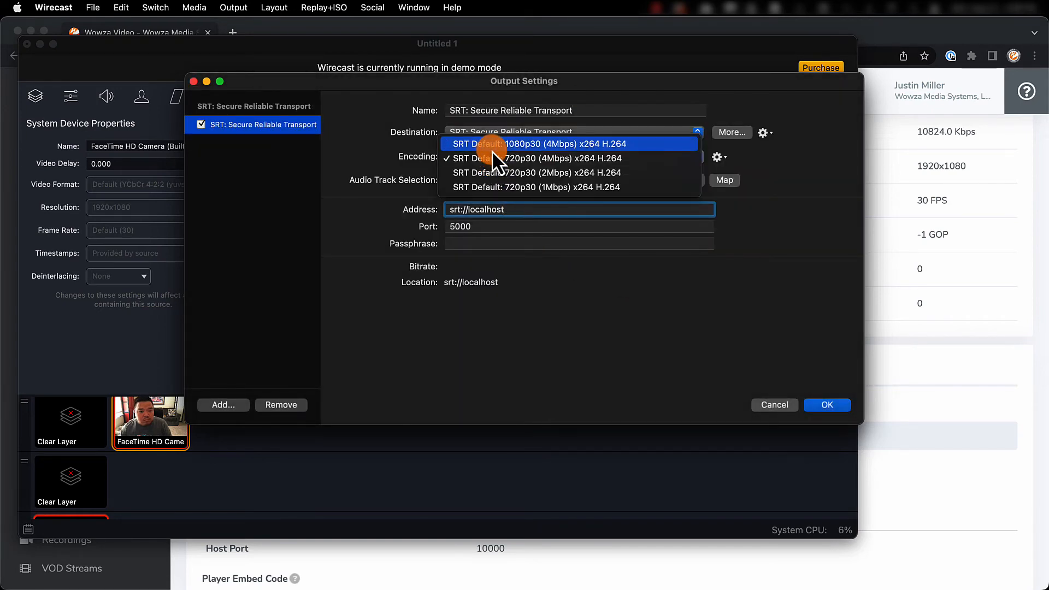
left_click(528, 144)
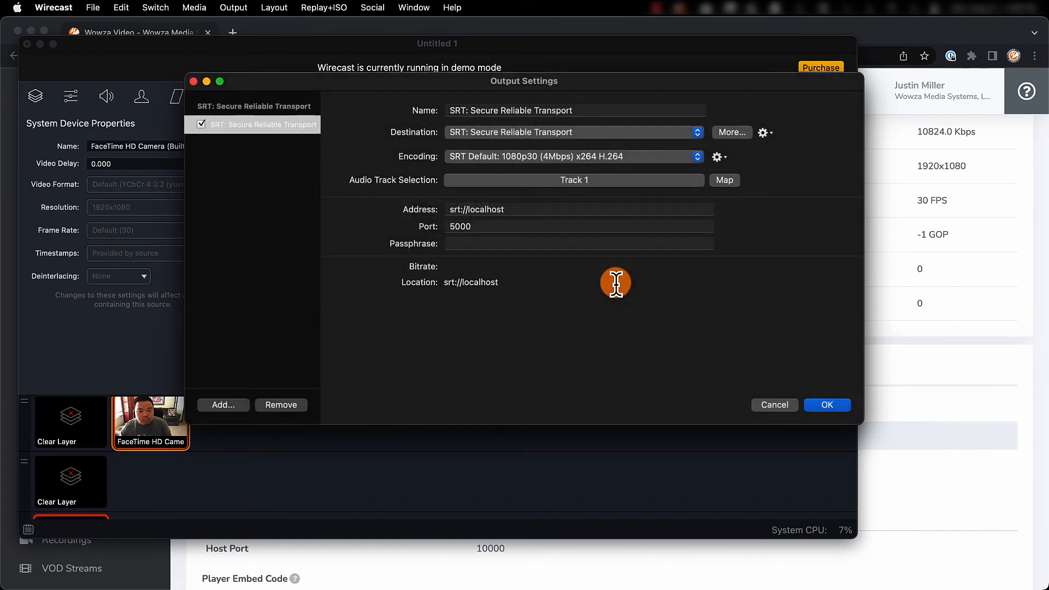
Enter address srt://3a965e.entrypoint.cloud.wowza.com and port 10000, then save the output settings.
left_click(529, 209)
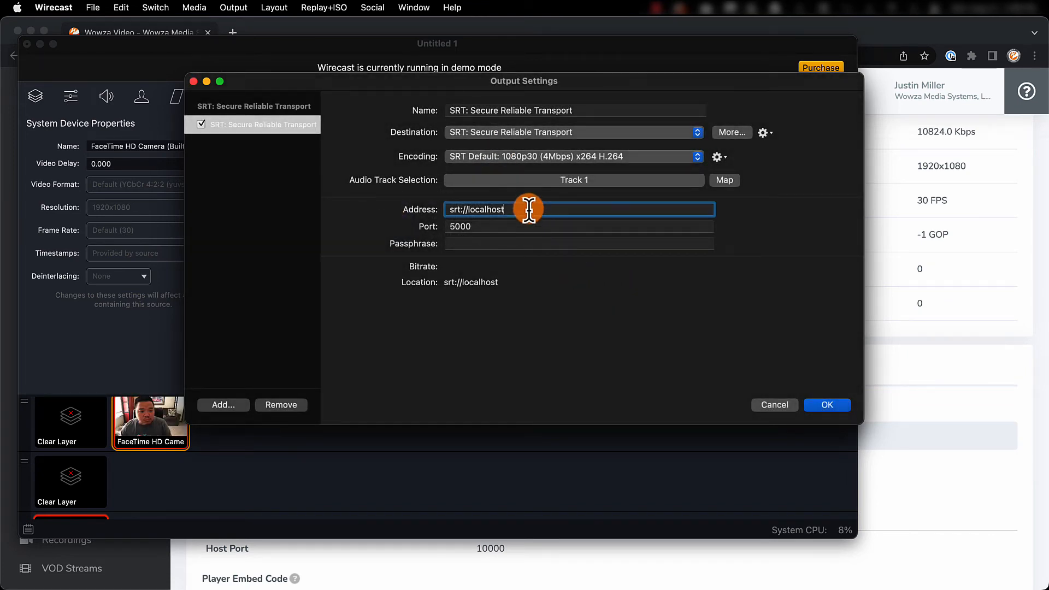
type("srt://3a965e.entrypoint.cloud.wowza.com")
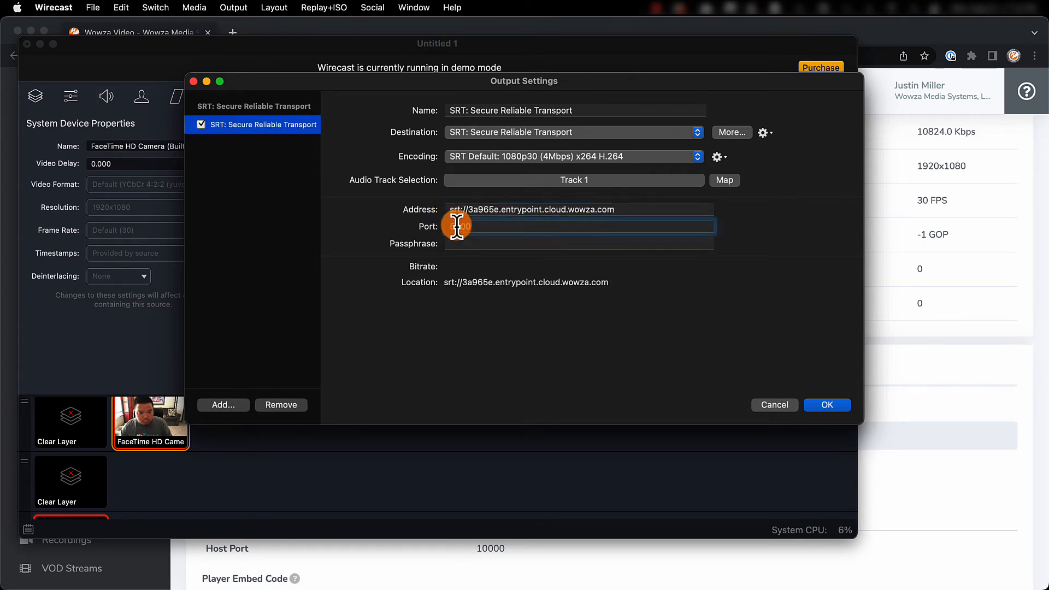
type("10000")
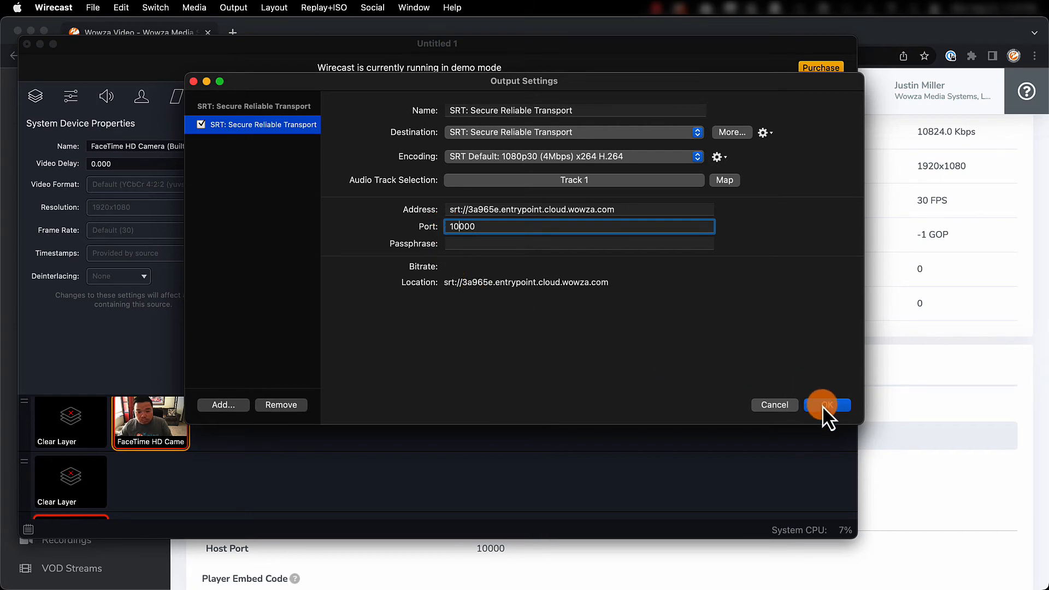
left_click(829, 405)
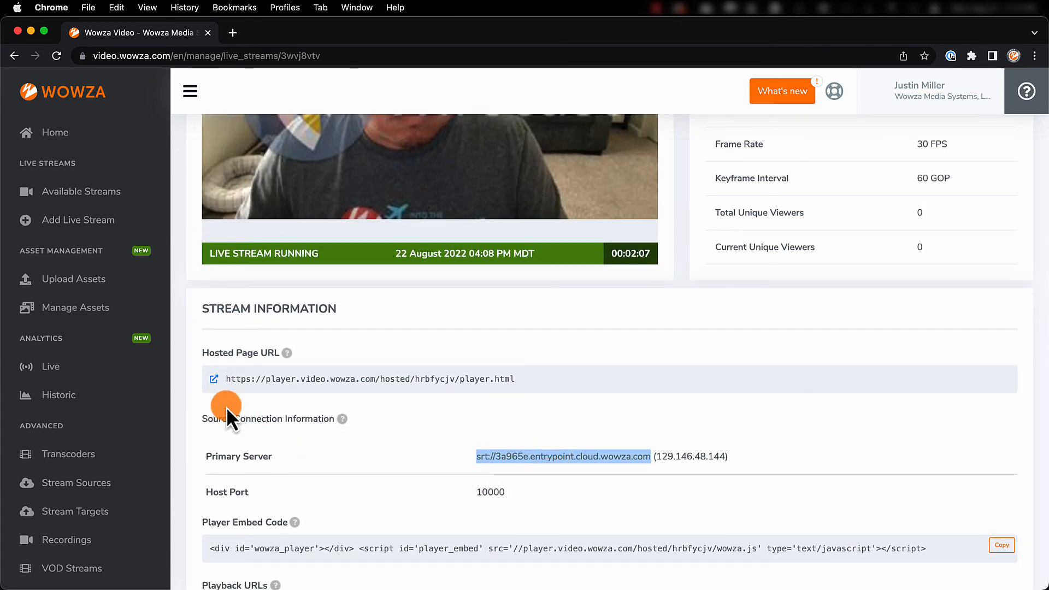
Open Blue Yonder's hosted player page in a new tab and play the live stream.
left_click(214, 379)
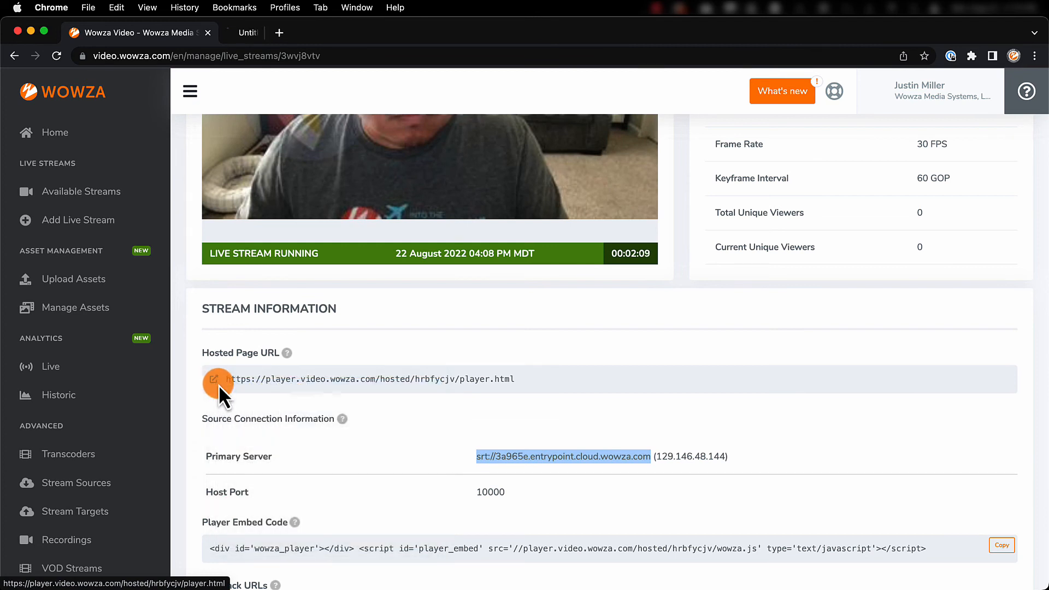
left_click(215, 379)
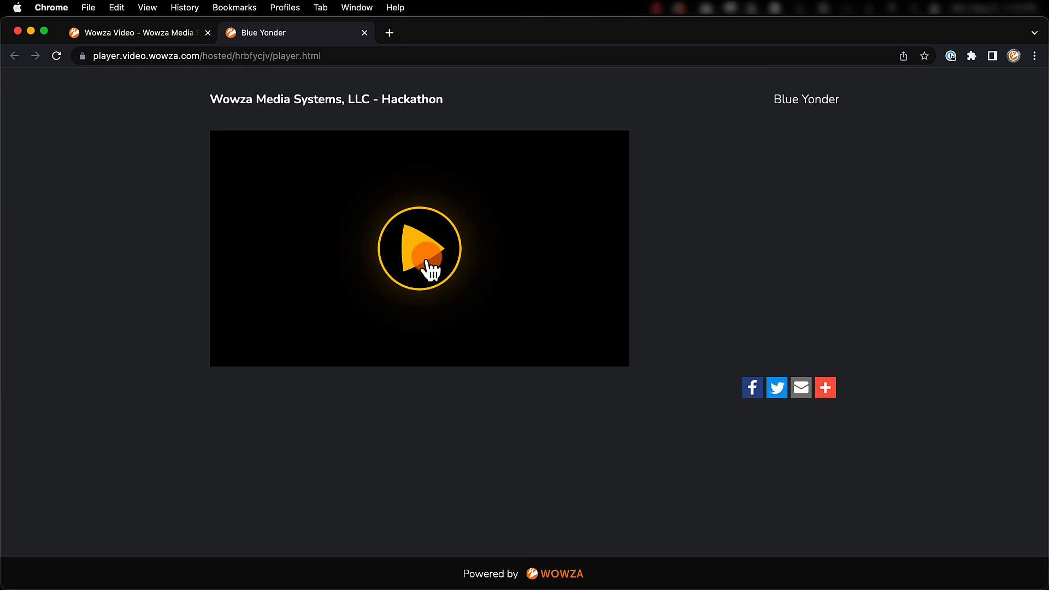
left_click(418, 256)
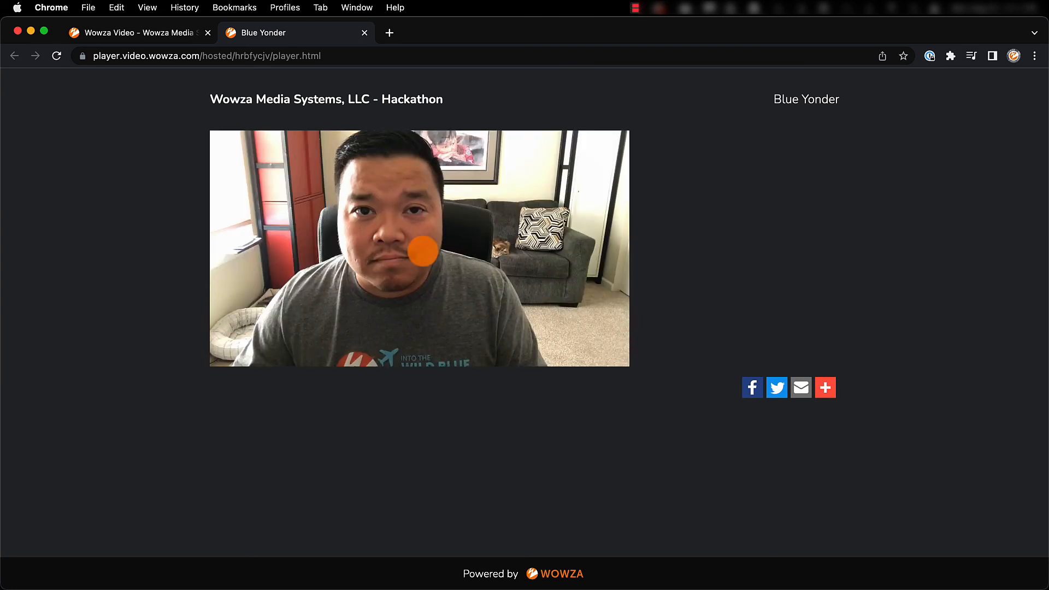